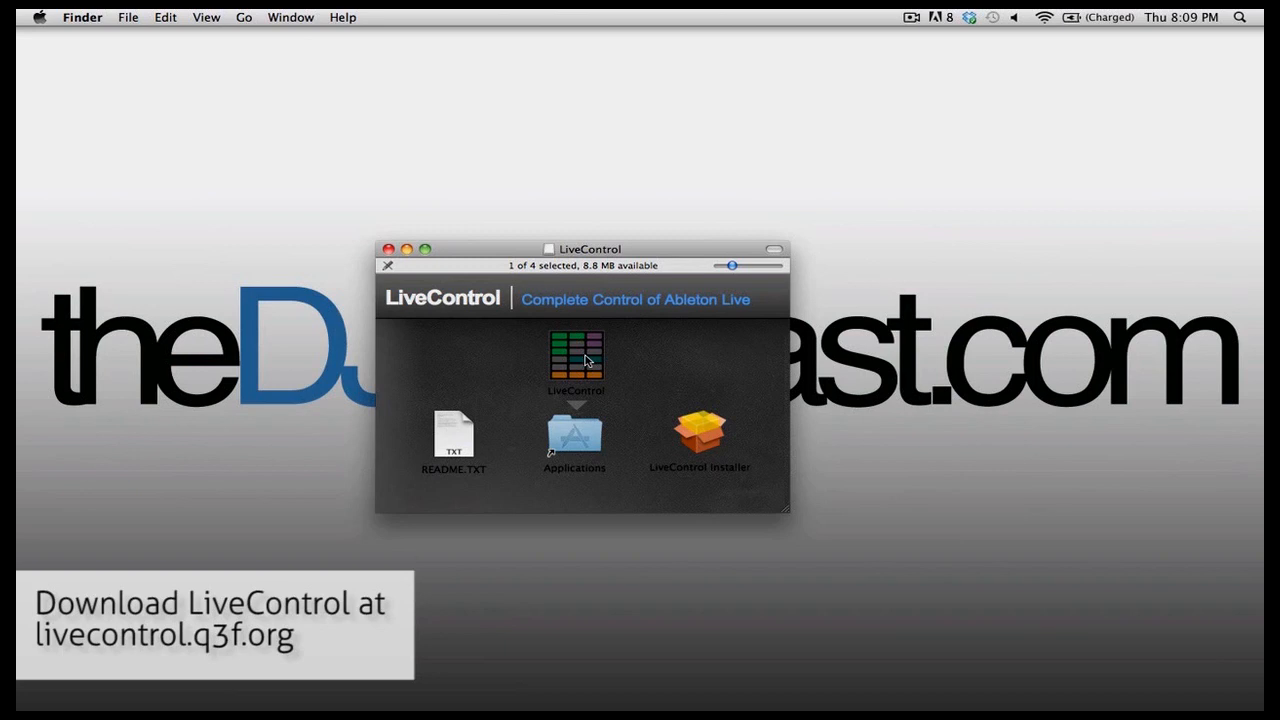
# - Select the LiveControl app inside the opened LiveControl disk image
pyautogui.click(576, 358)
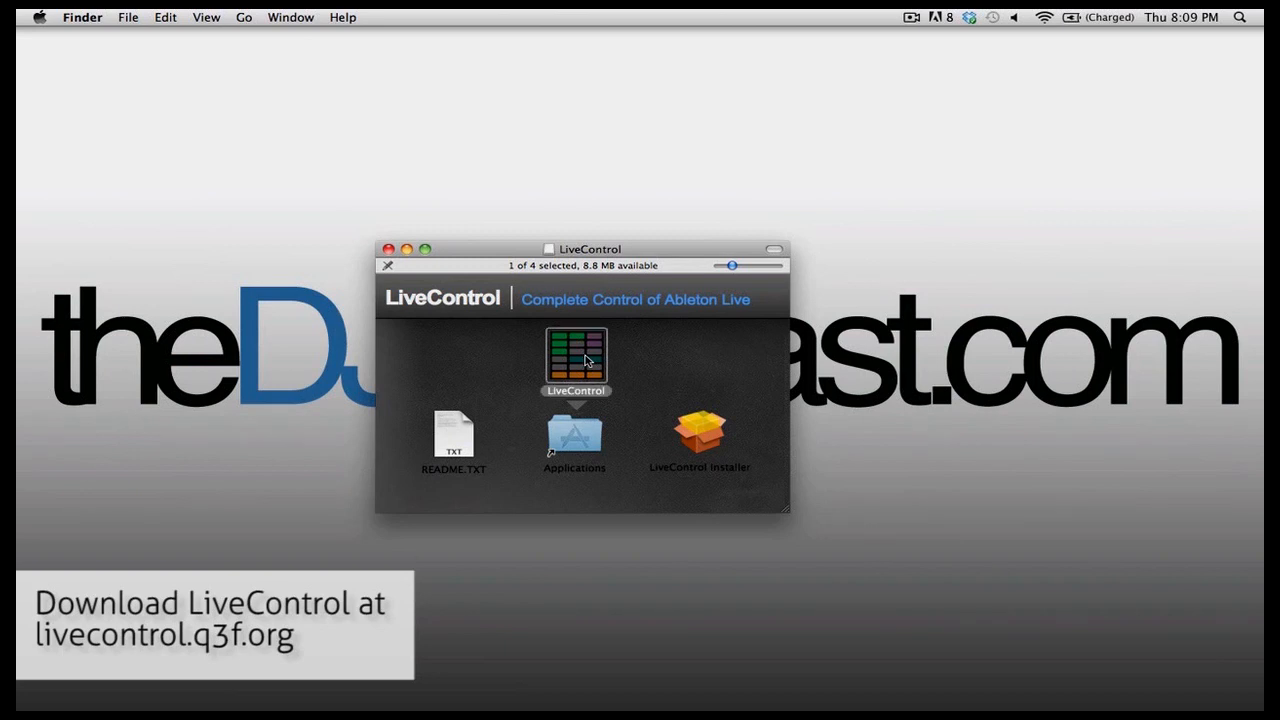
pyautogui.moveTo(584, 430)
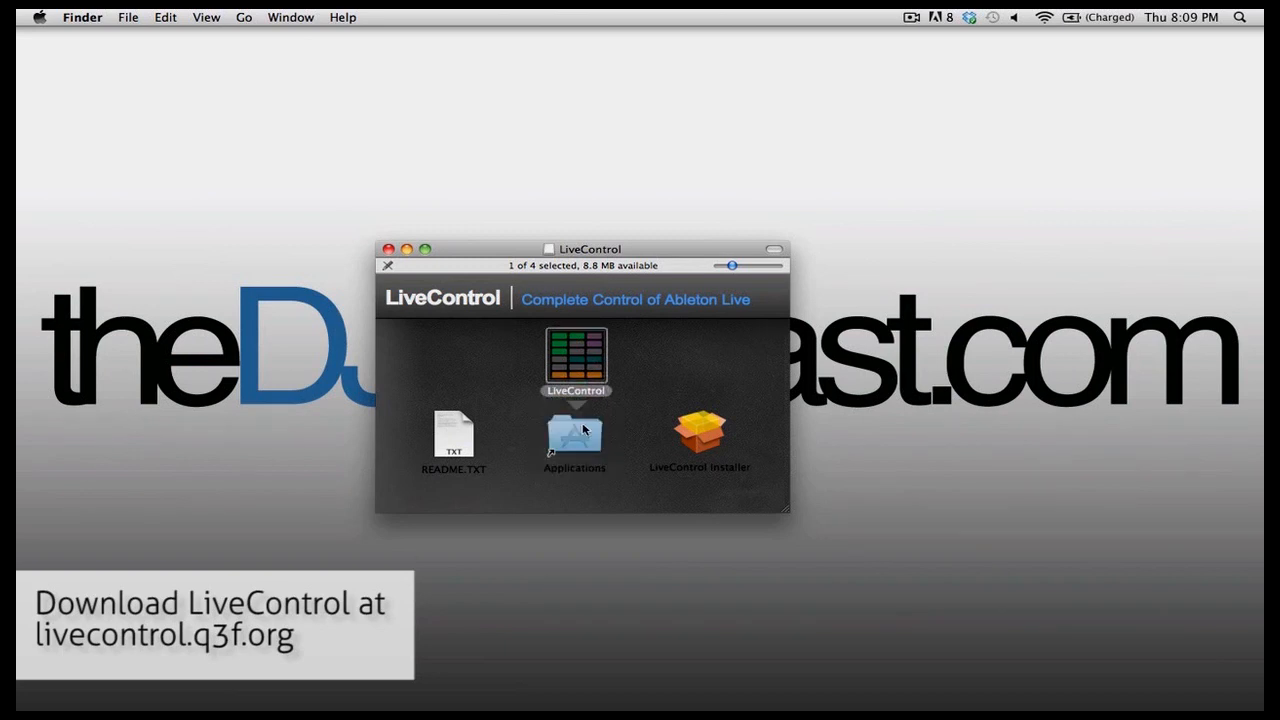
pyautogui.moveTo(684, 380)
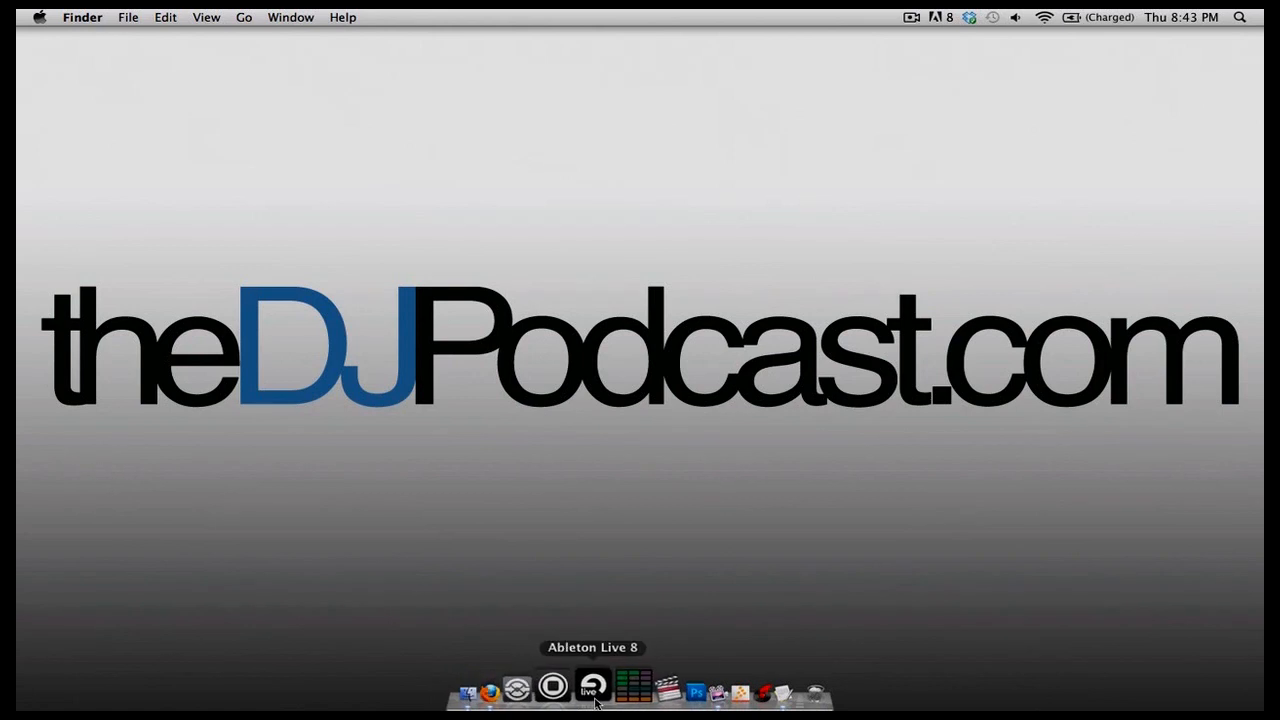
pyautogui.moveTo(610, 700)
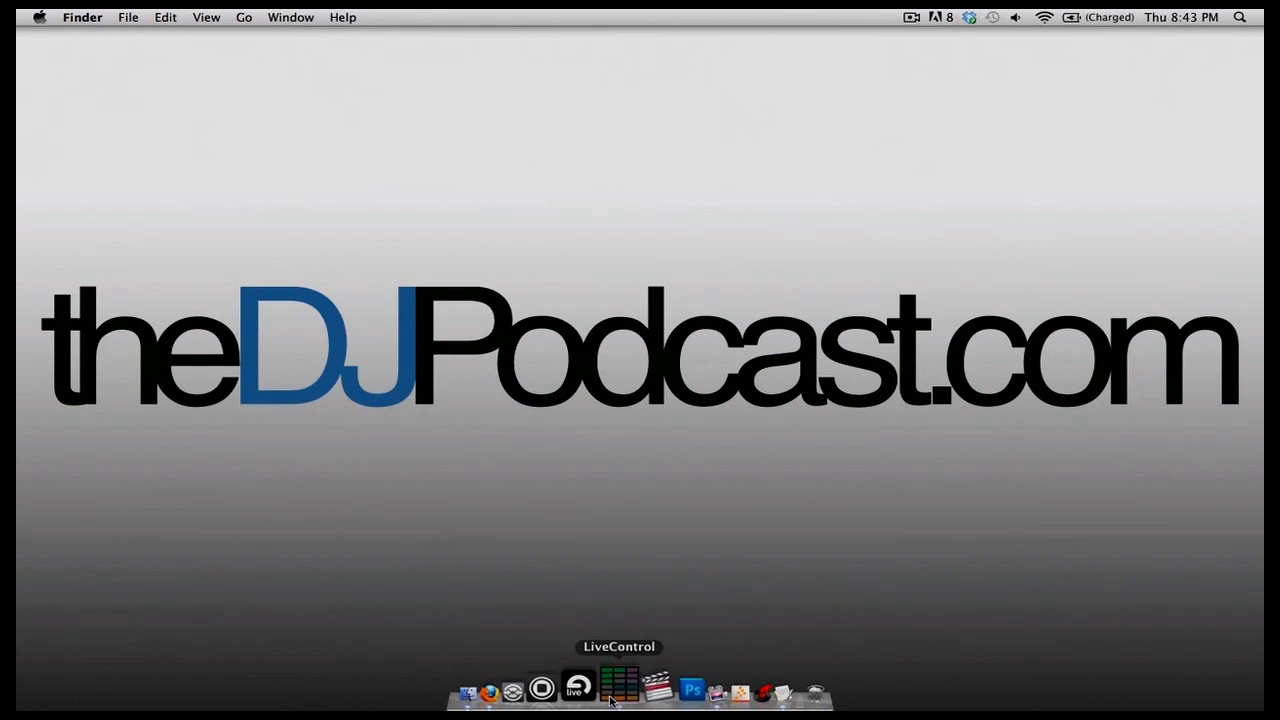
# - Launch LiveControl from the Dock so its MIDI port and device window appears
pyautogui.click(584, 696)
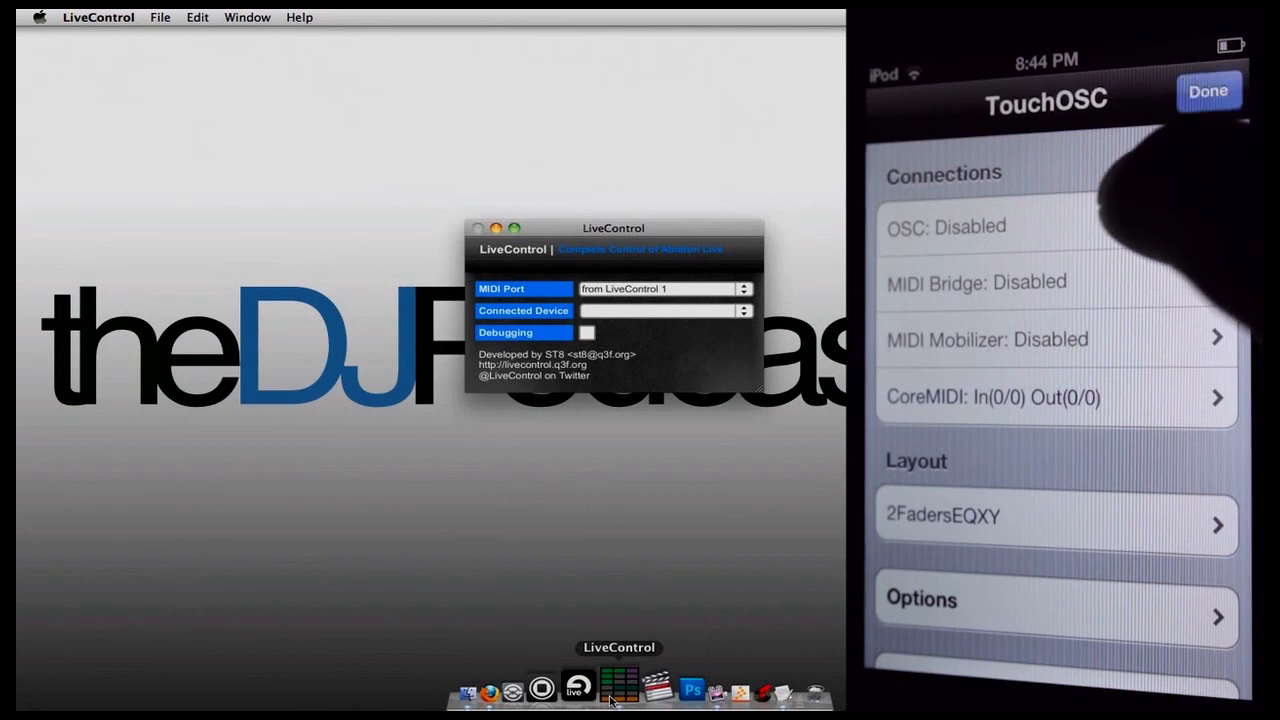
# - Enable OSC in the iPod's TouchOSC connections so LiveControl lists the iPod touch as connected device
pyautogui.click(948, 226)
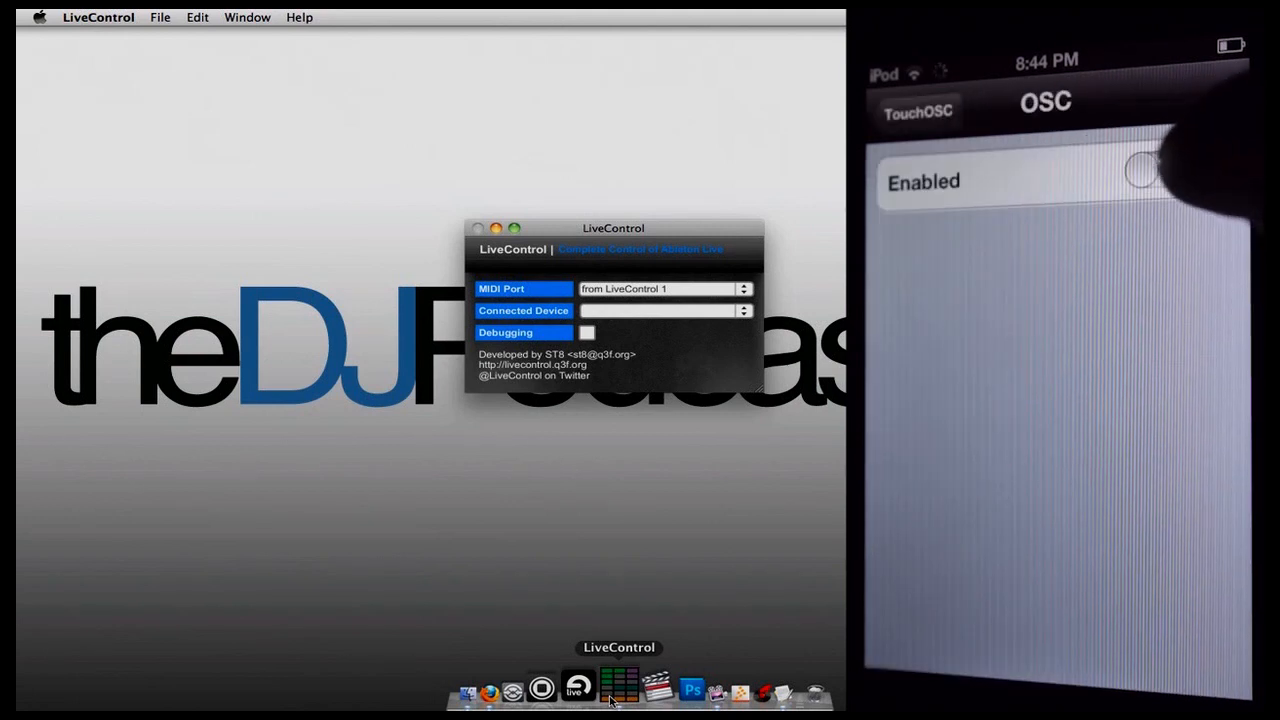
pyautogui.click(1144, 180)
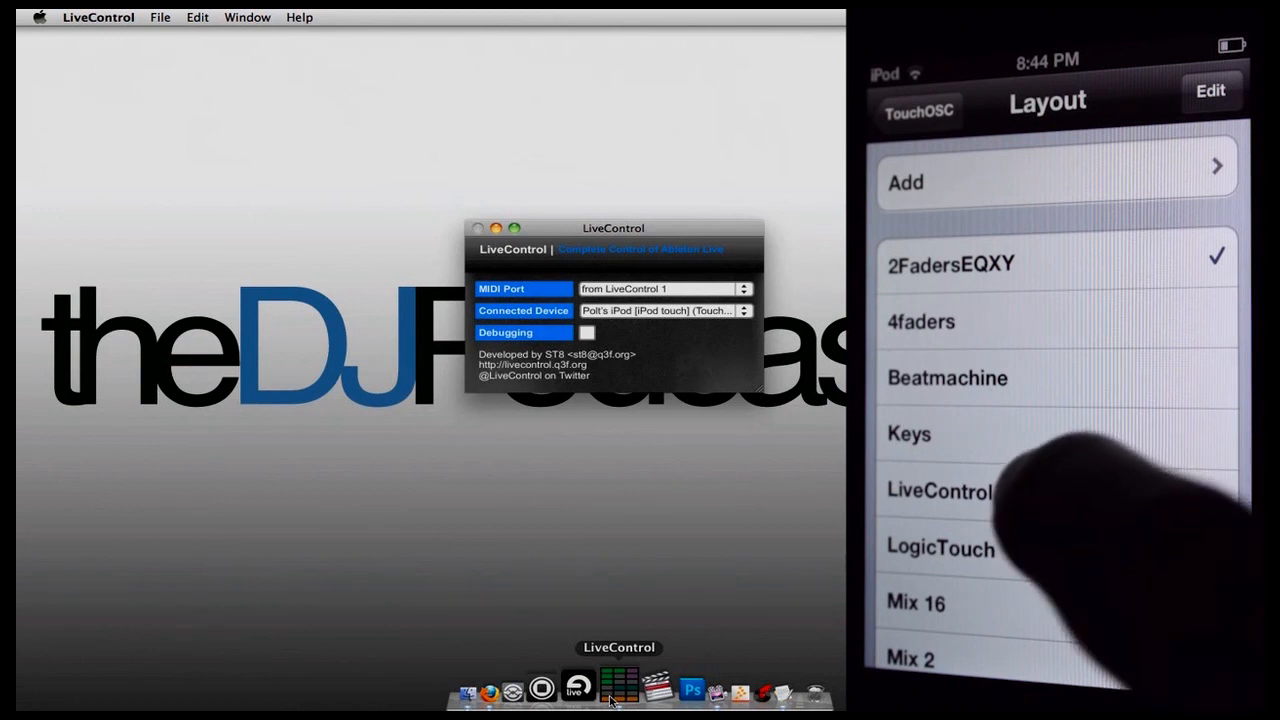
# - Load the LiveControl layout in TouchOSC so the clip launcher grid appears
pyautogui.click(978, 492)
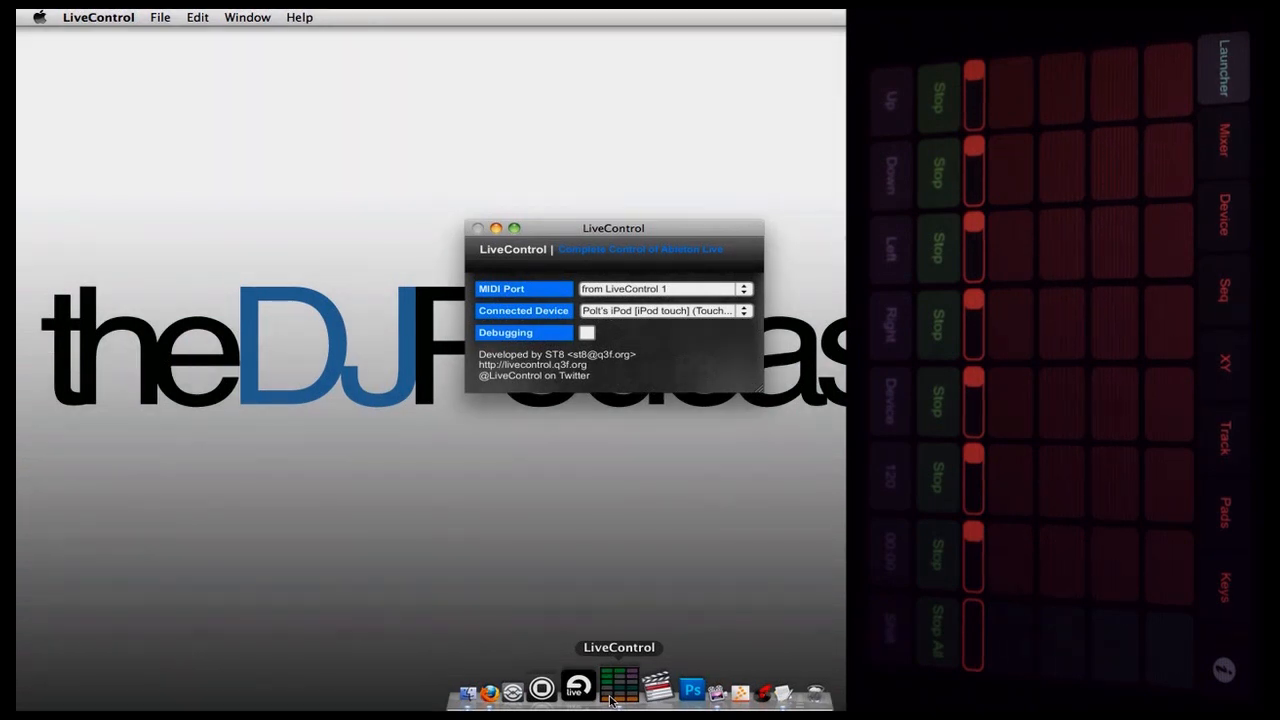
pyautogui.moveTo(624, 312)
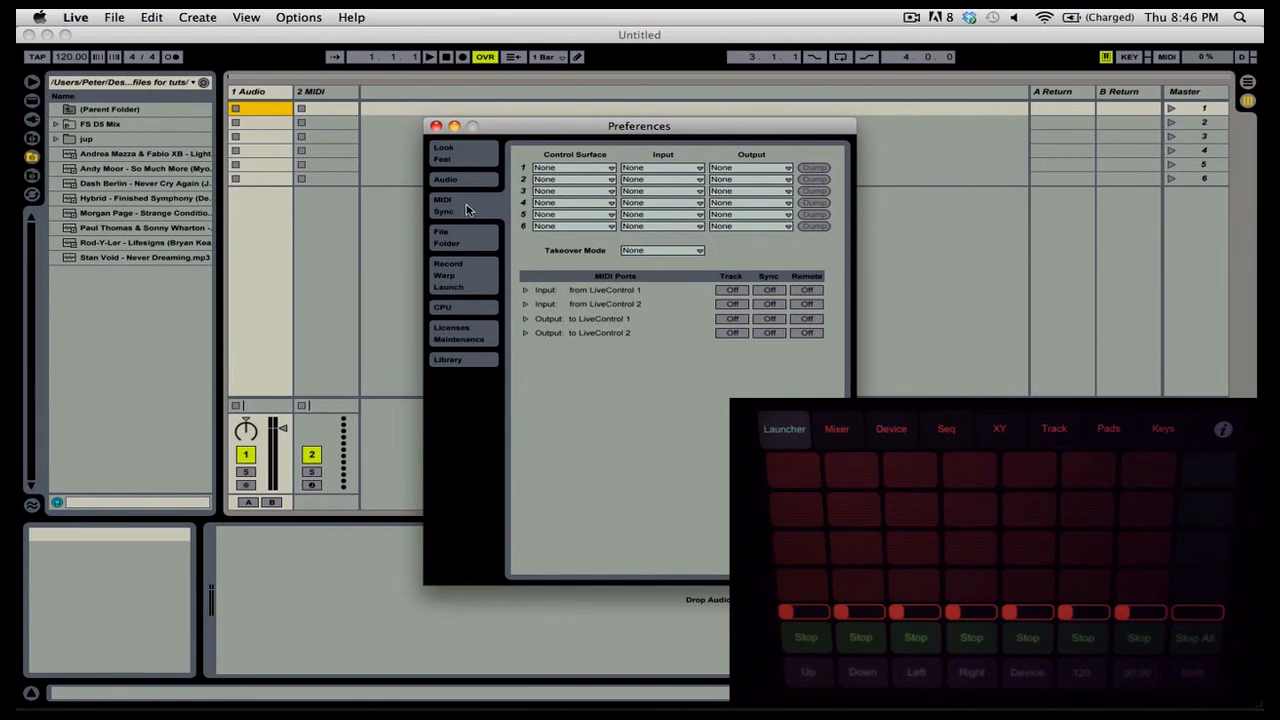
pyautogui.moveTo(590, 172)
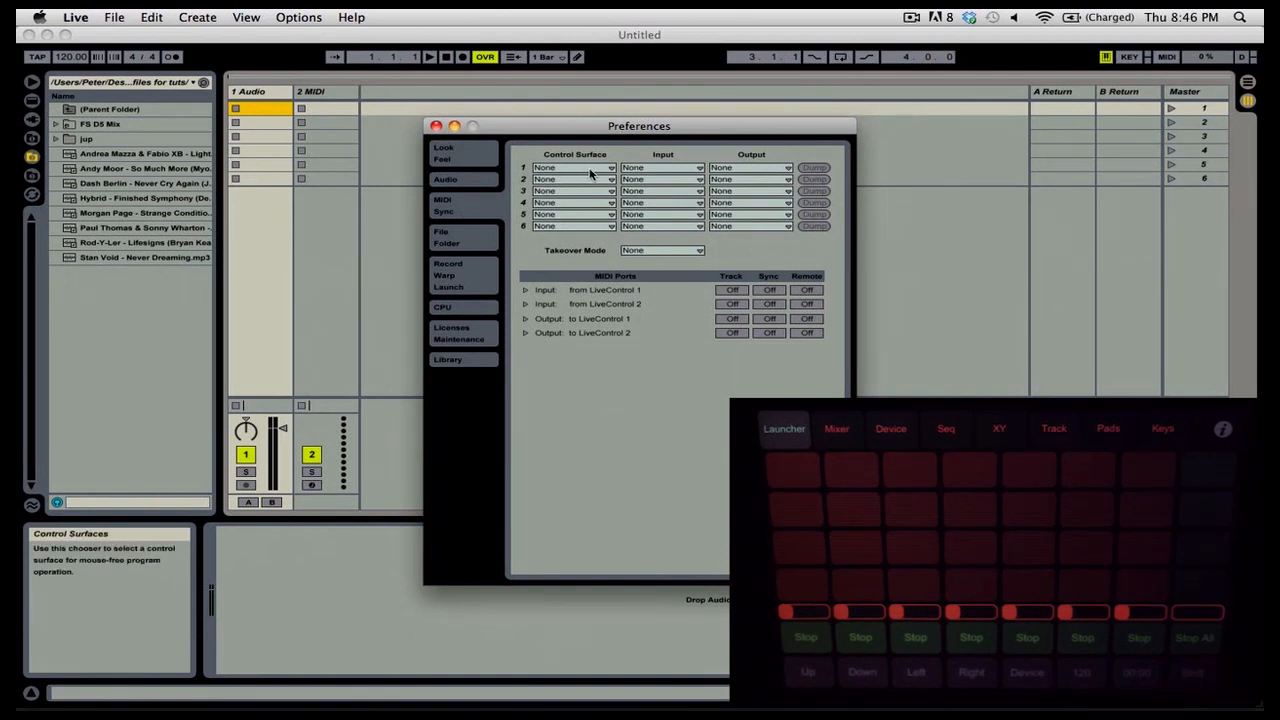
# - Set Control Surface 1 to LiveControl_TO with Track input from LiveControl 1 on, then close Preferences
pyautogui.click(572, 168)
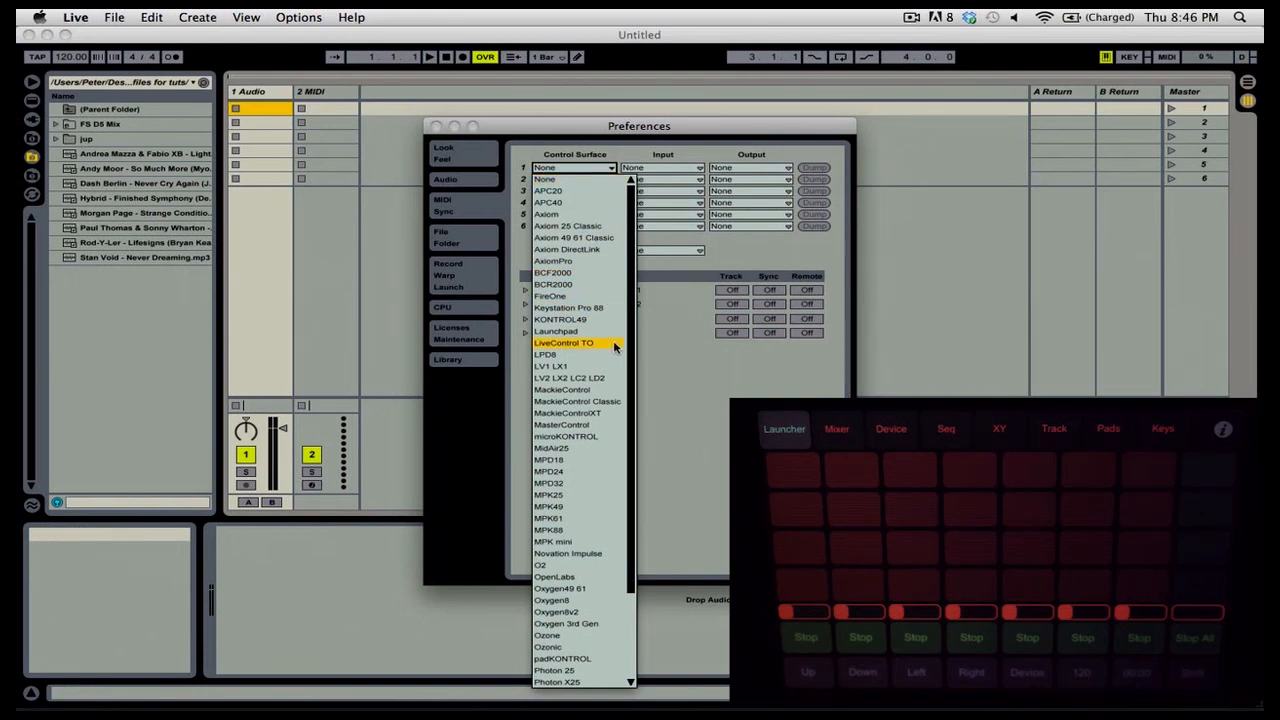
pyautogui.click(564, 344)
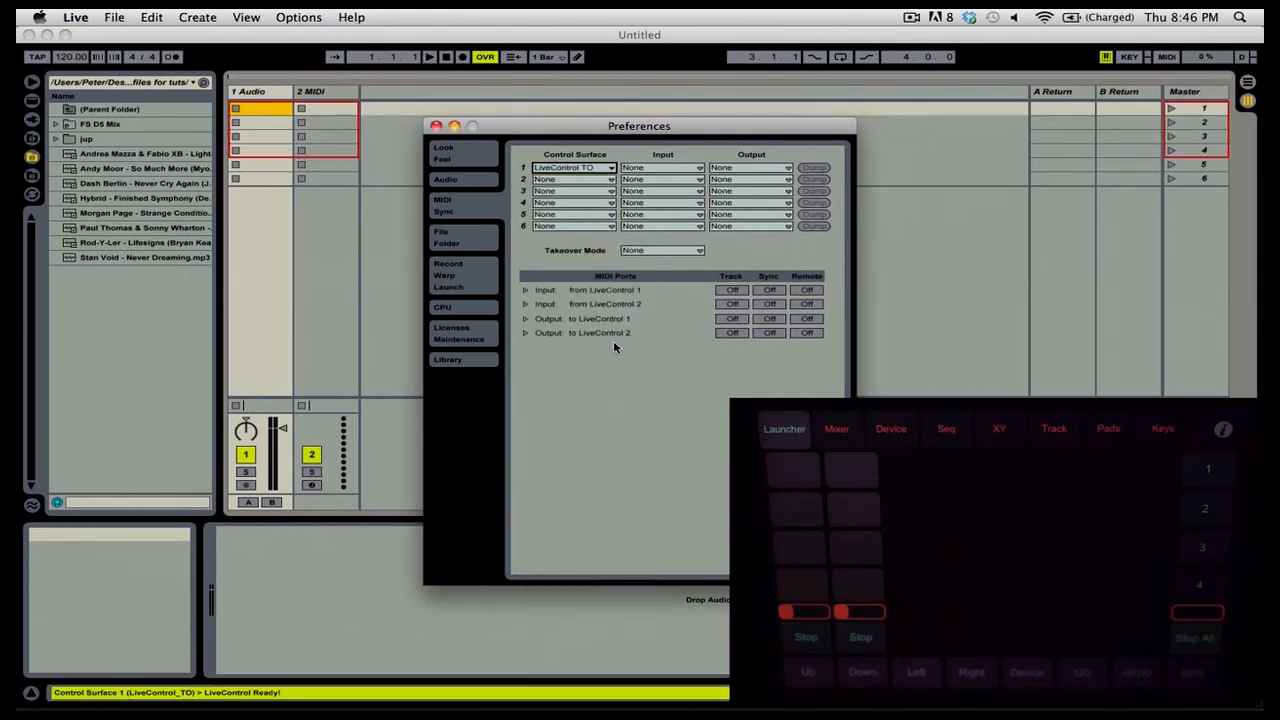
pyautogui.moveTo(712, 304)
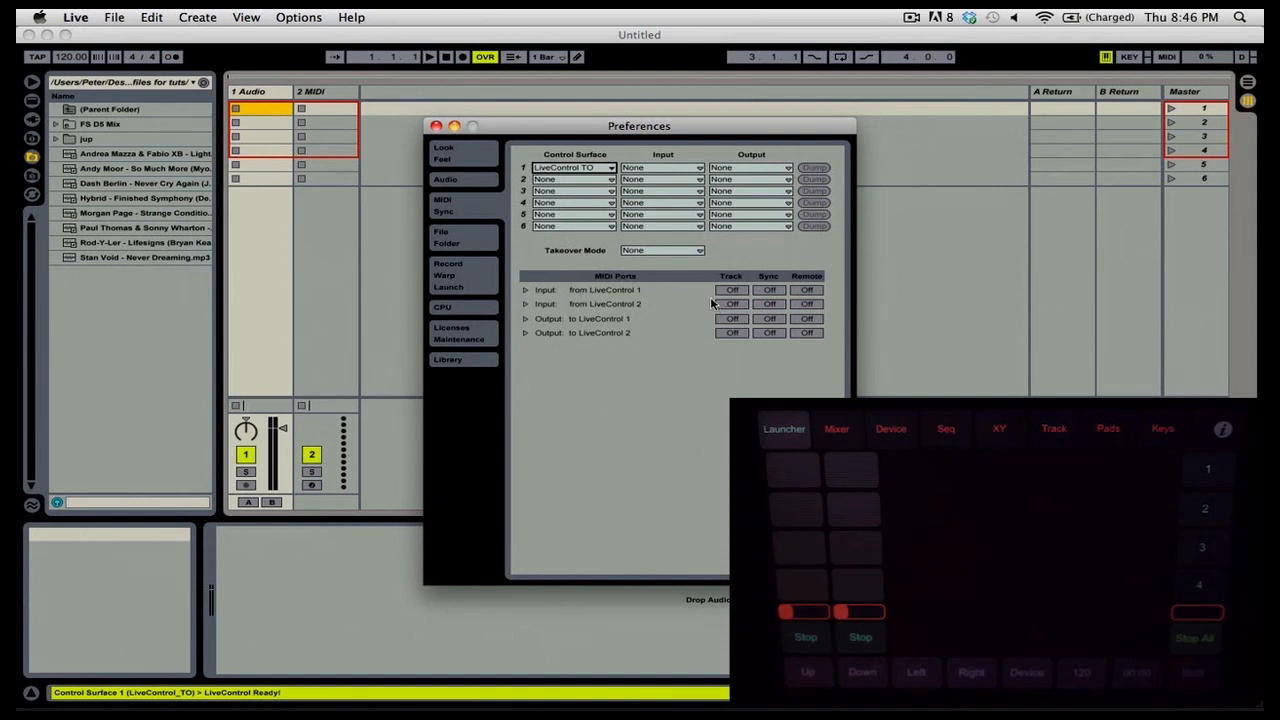
pyautogui.click(732, 290)
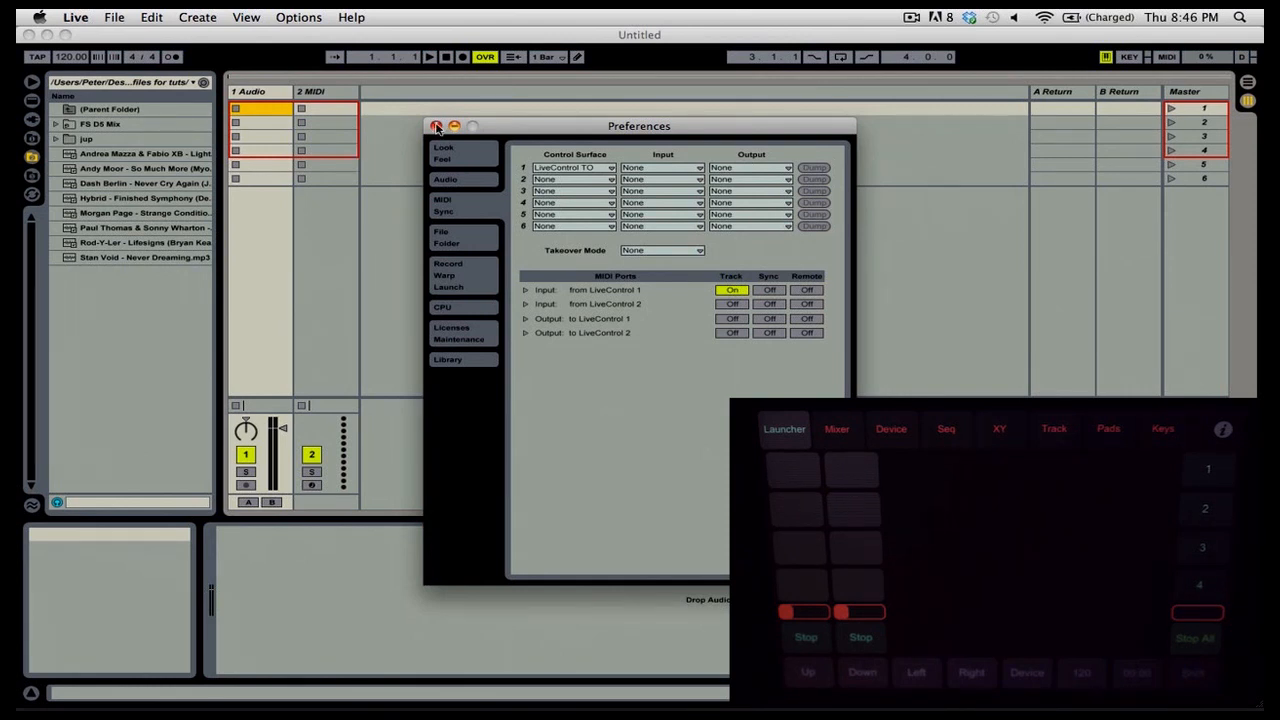
pyautogui.click(438, 128)
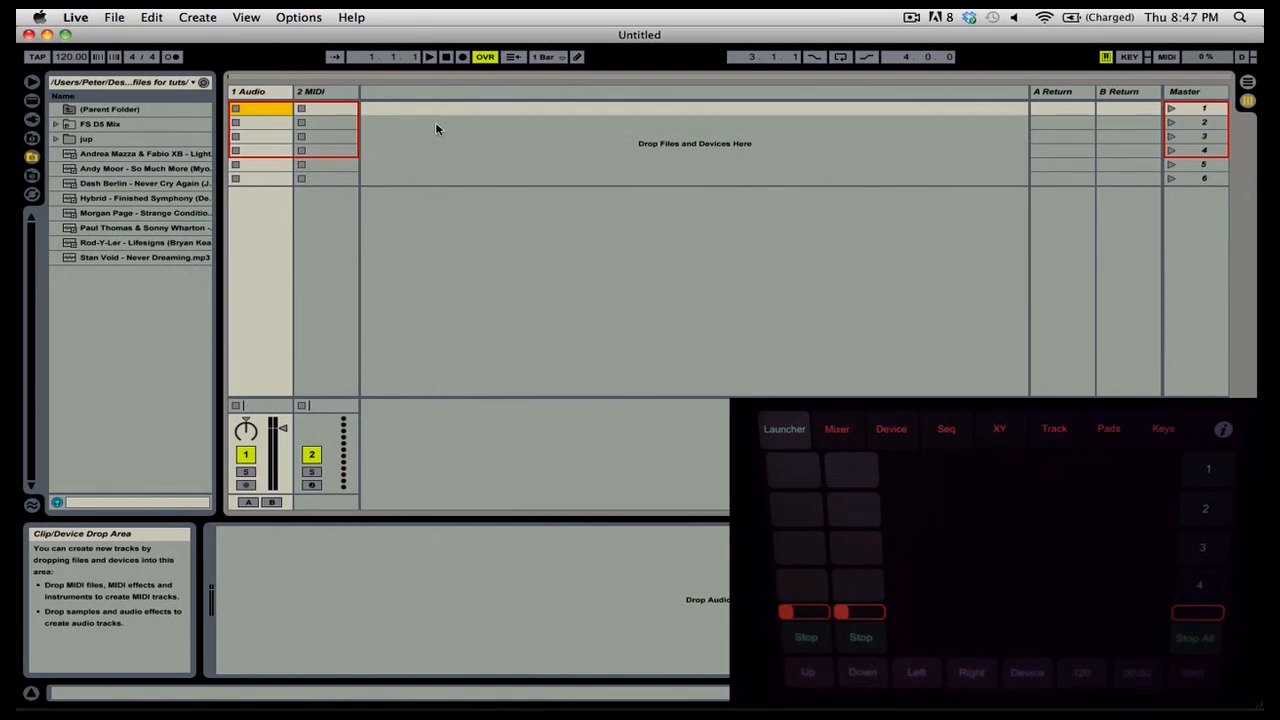
pyautogui.moveTo(318, 144)
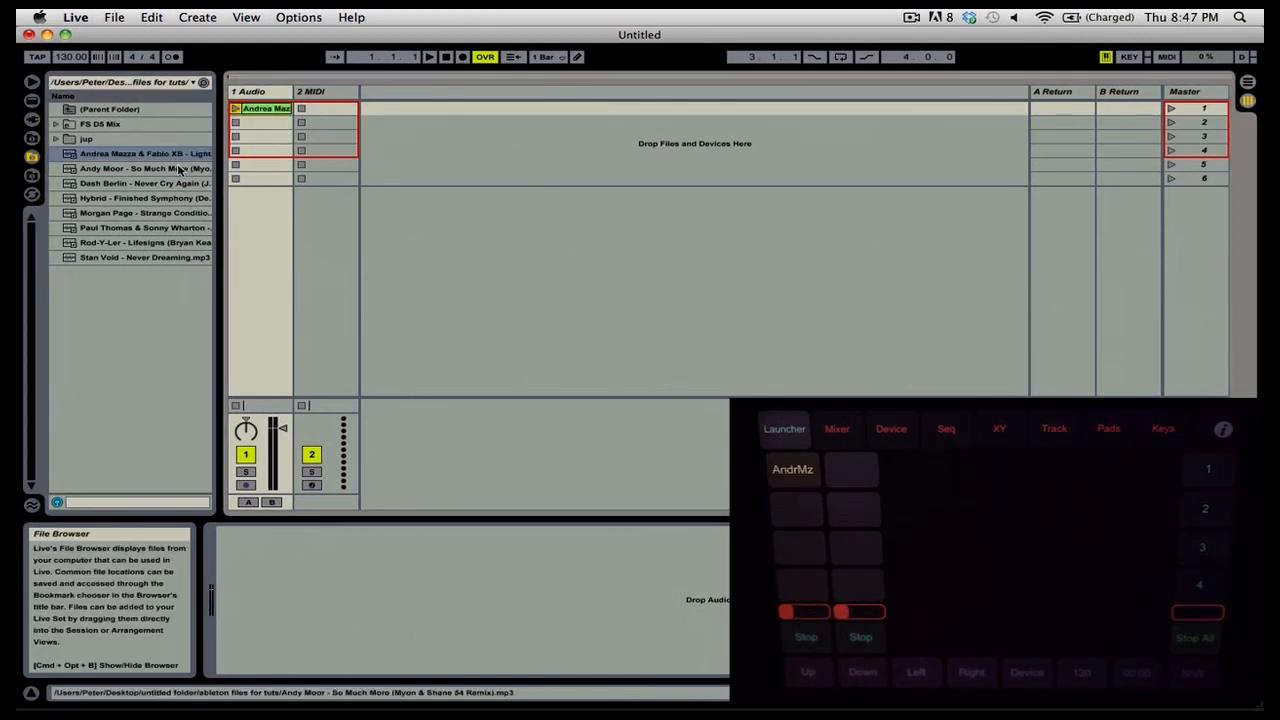
# - Drag the Andy Moor song from the browser into track 2's first clip slot
pyautogui.moveTo(144, 168); pyautogui.dragTo(324, 108)
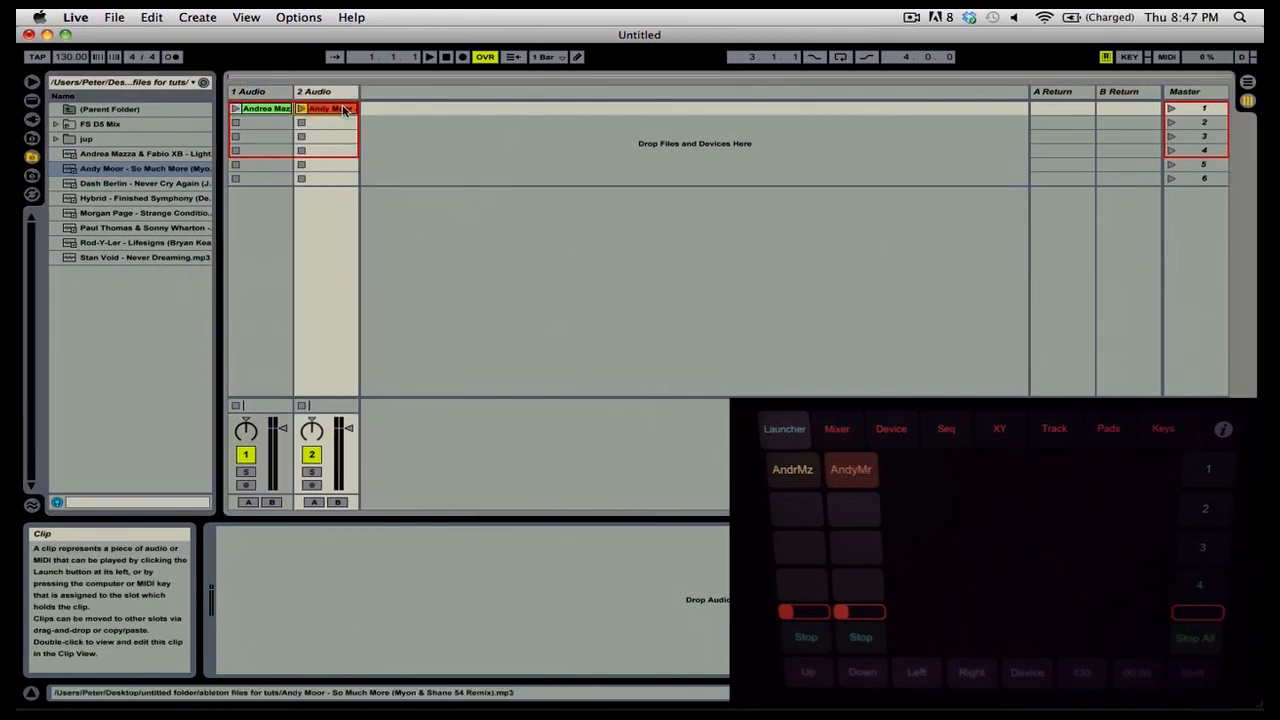